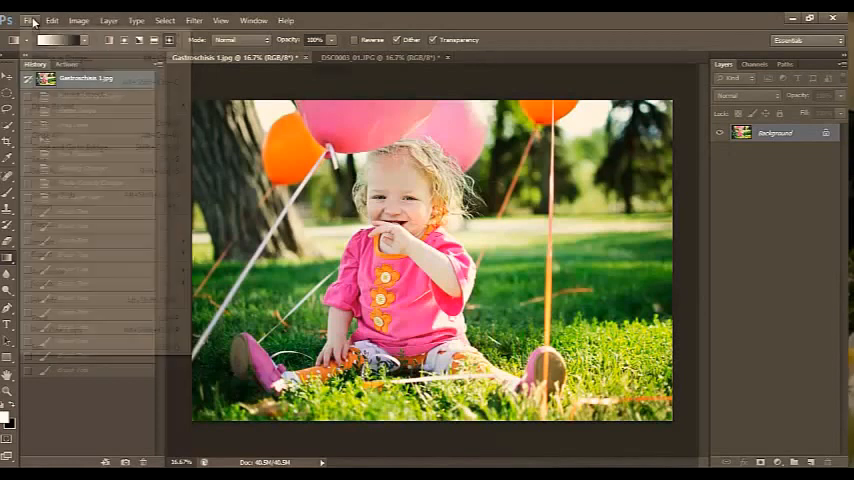
- Create a new blank 12 × 8 inch document at 300 pixels/inch
left_click(29, 20)
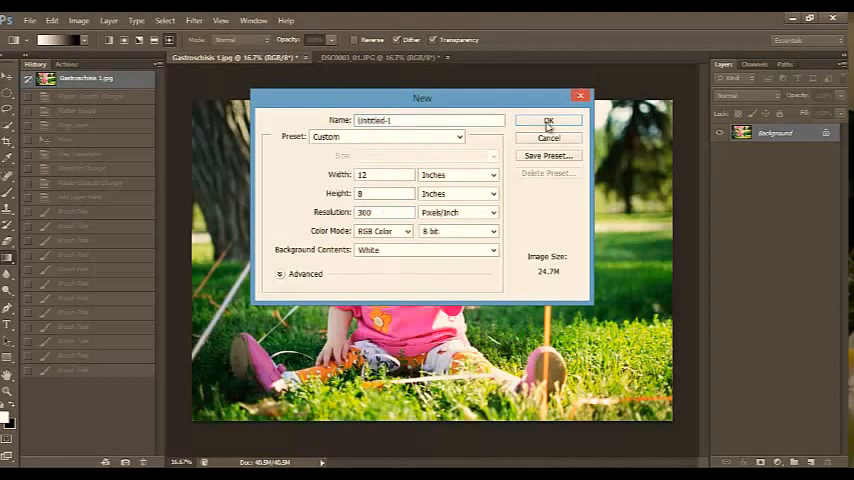
left_click(548, 120)
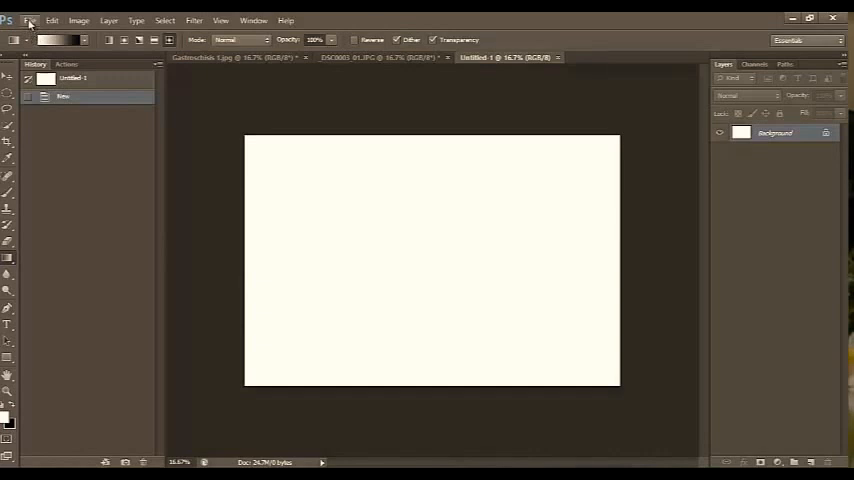
- Fill the new document's background with 50% gray using Edit > Fill
left_click(51, 20)
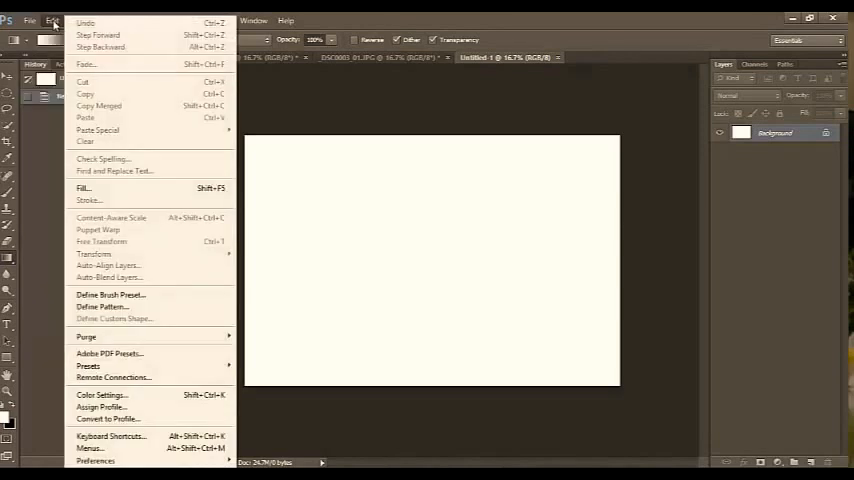
left_click(83, 188)
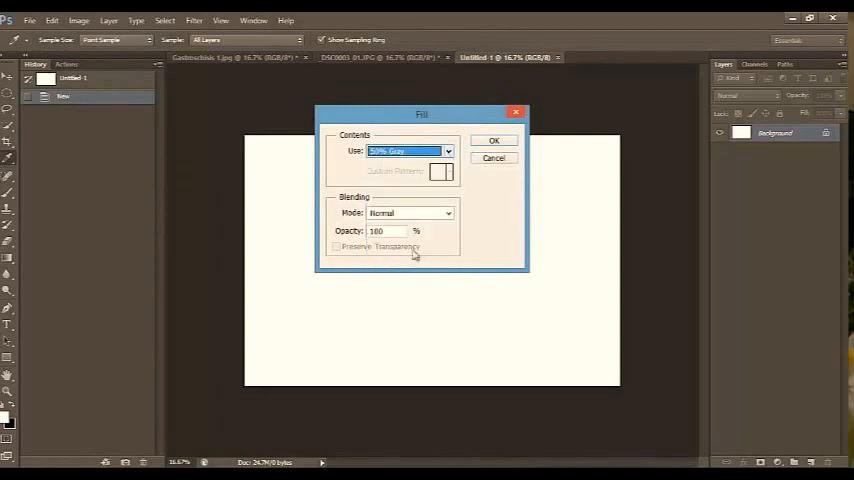
left_click(493, 140)
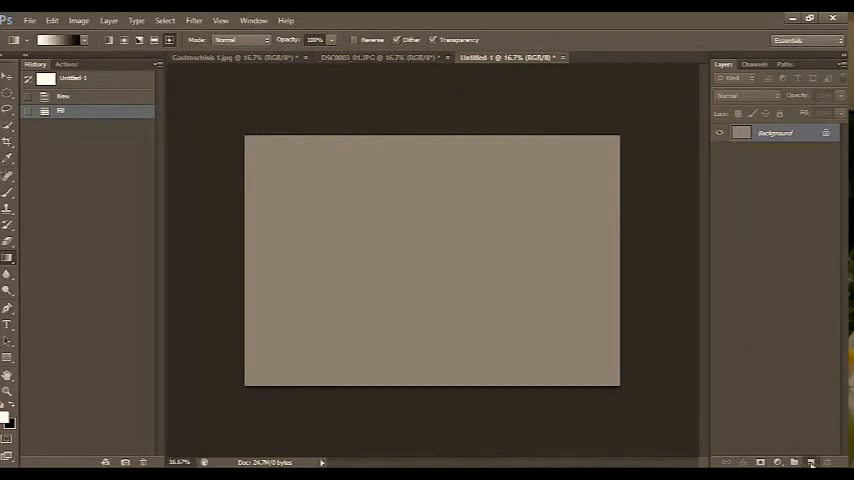
- Add a new empty layer and set the foreground colour to pink #f54f76
left_click(794, 461)
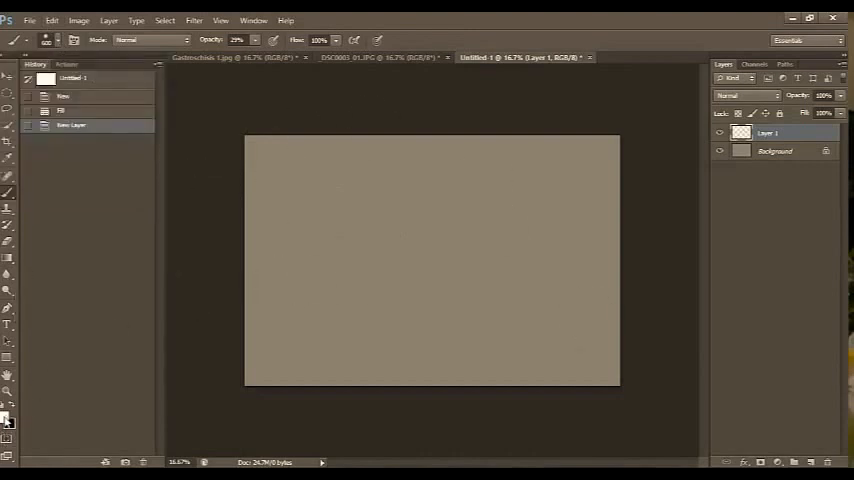
left_click(6, 413)
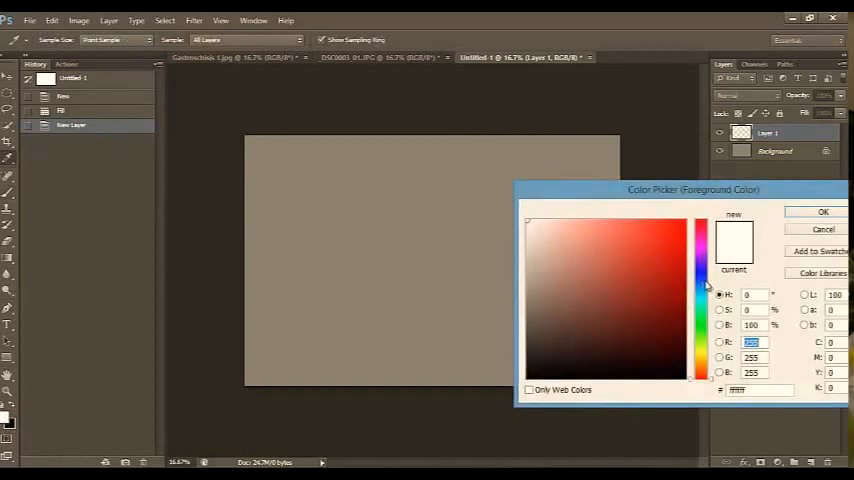
left_click(589, 234)
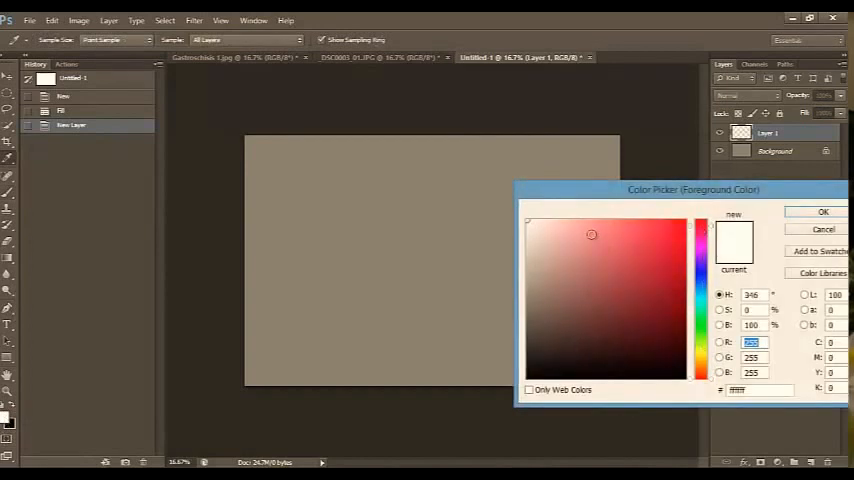
left_click(625, 227)
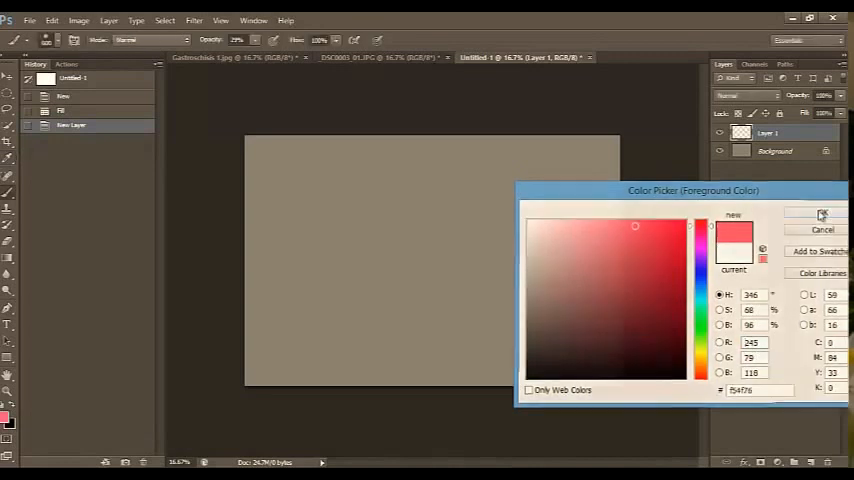
left_click(820, 214)
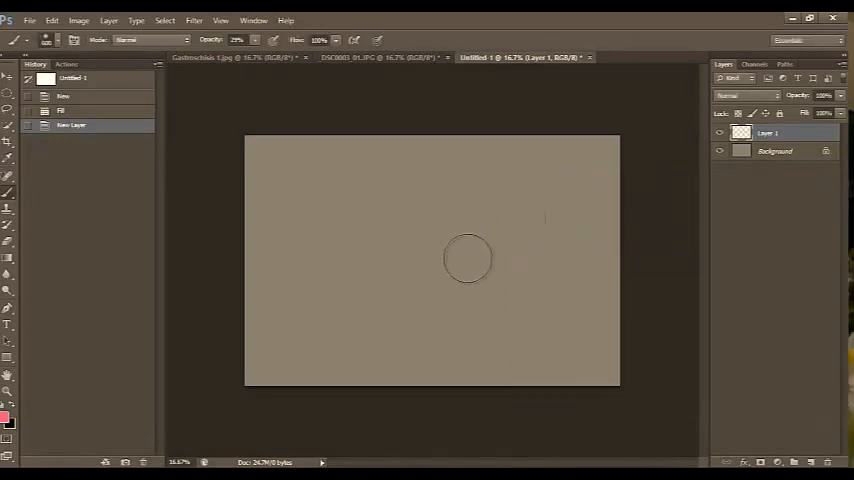
- Paint a large pink blob near the centre and a pink patch toward the corners
left_click_drag(467, 258, 343, 145)
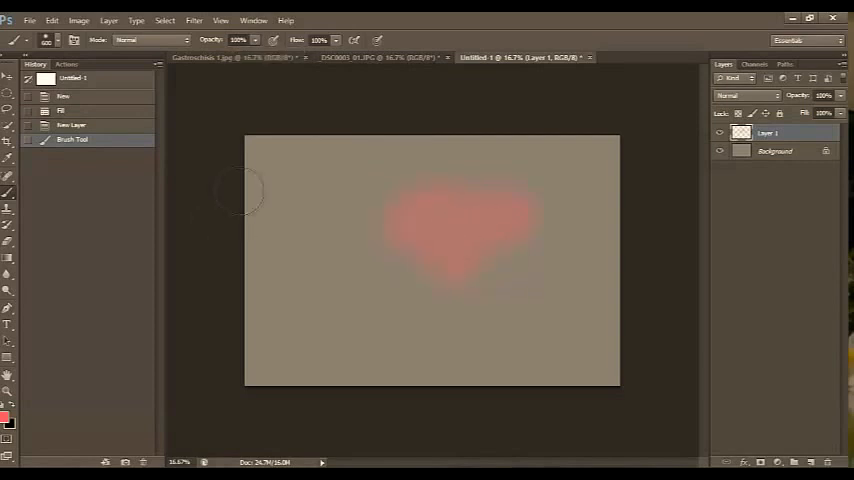
mouse_move(268, 315)
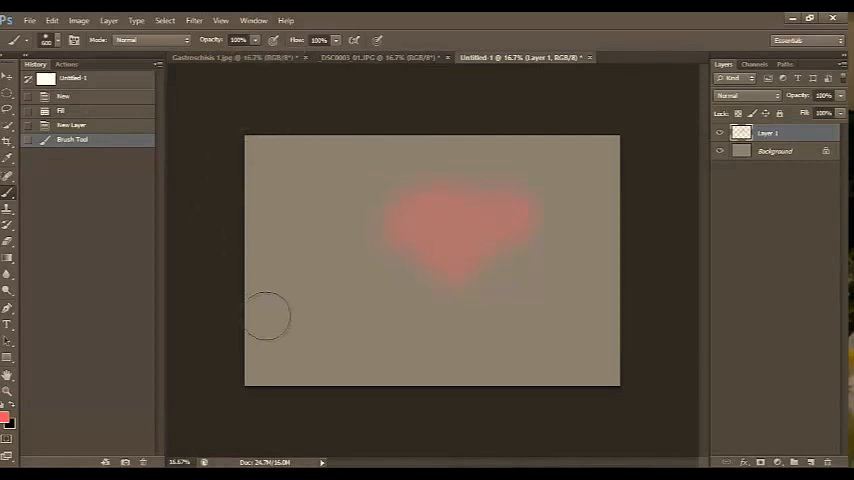
left_click_drag(270, 315, 474, 382)
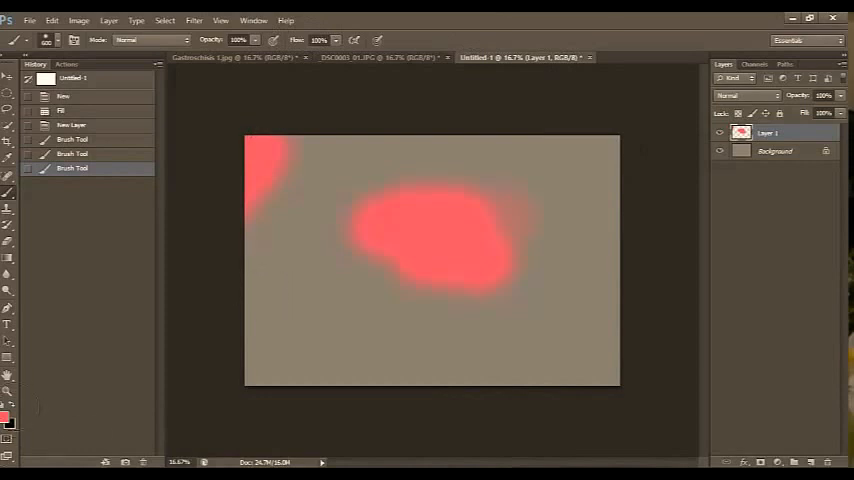
mouse_move(10, 420)
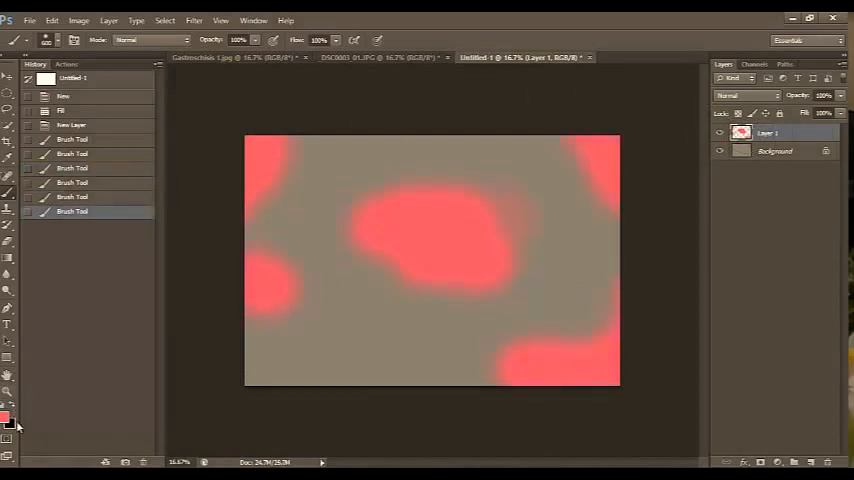
- Switch the foreground colour to yellow #fce251 and paint yellow blobs over the pink
left_click(7, 417)
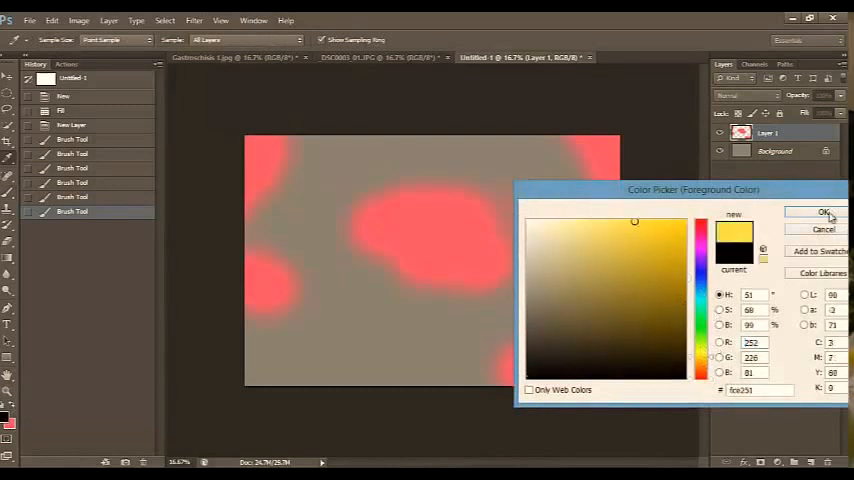
left_click(822, 212)
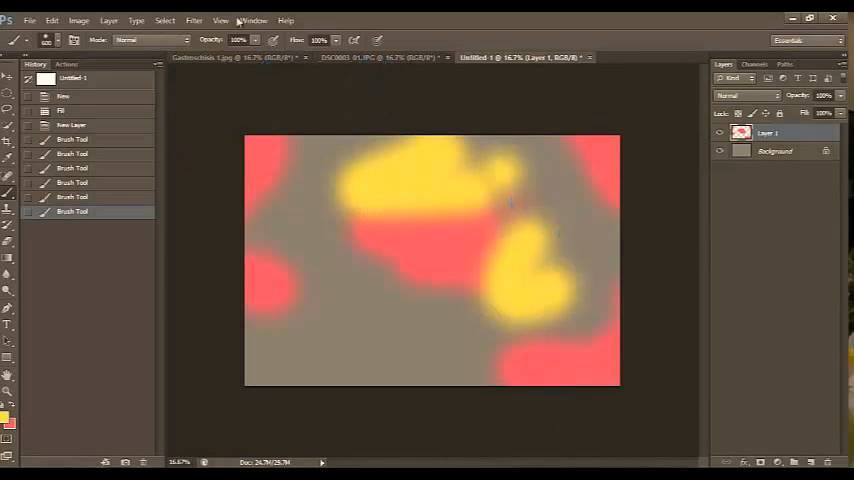
left_click(194, 20)
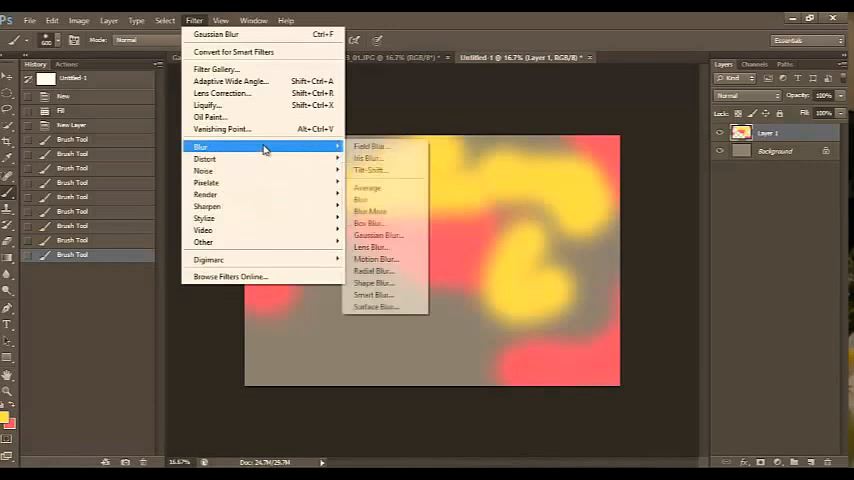
- Apply a large-radius Gaussian Blur, flatten the image, and switch to the toddler photo
left_click(374, 234)
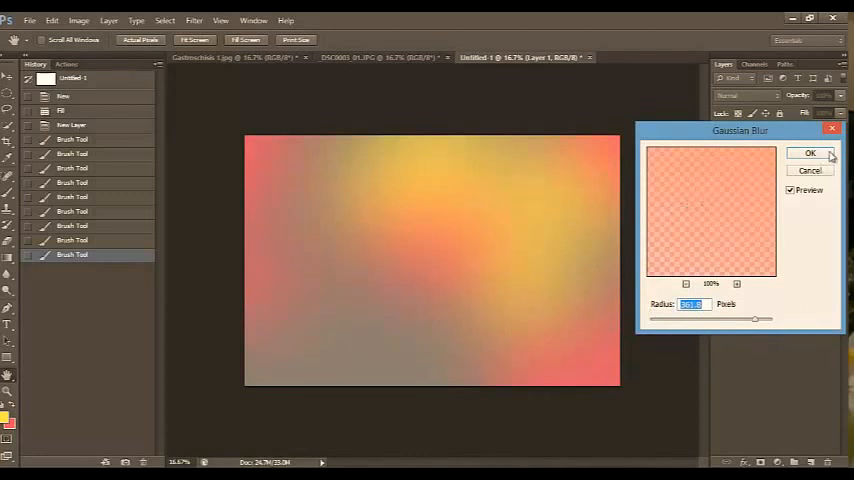
left_click(810, 153)
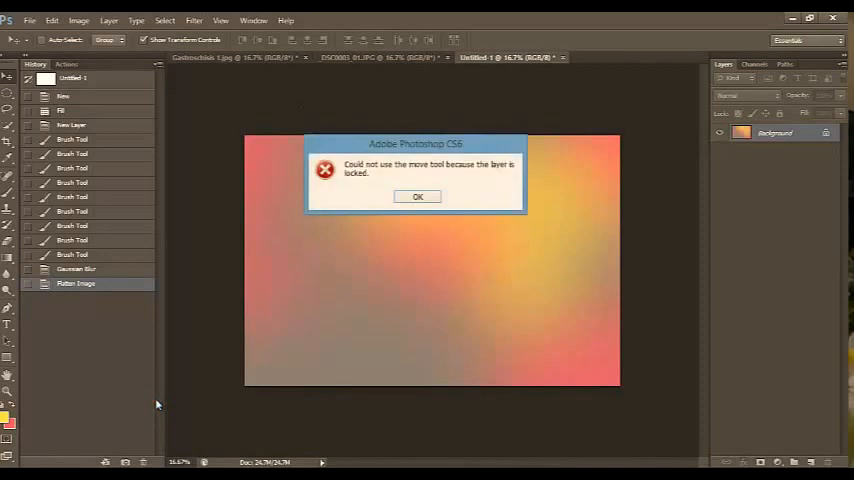
left_click(417, 196)
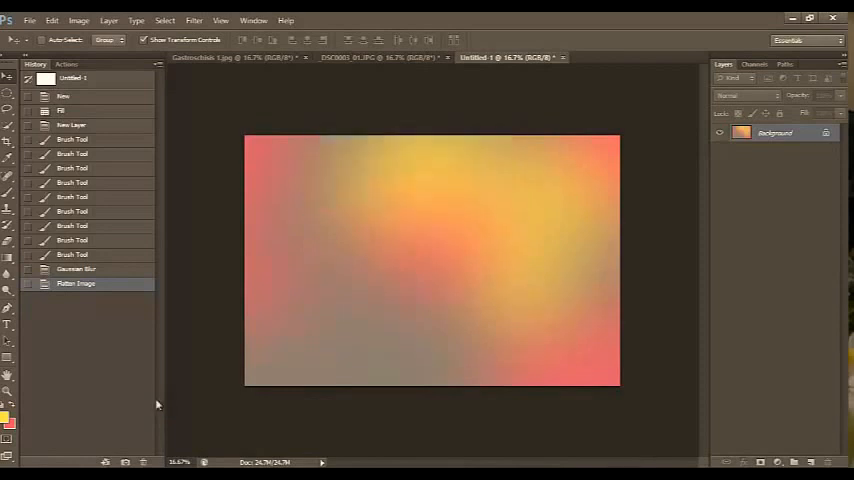
left_click(29, 20)
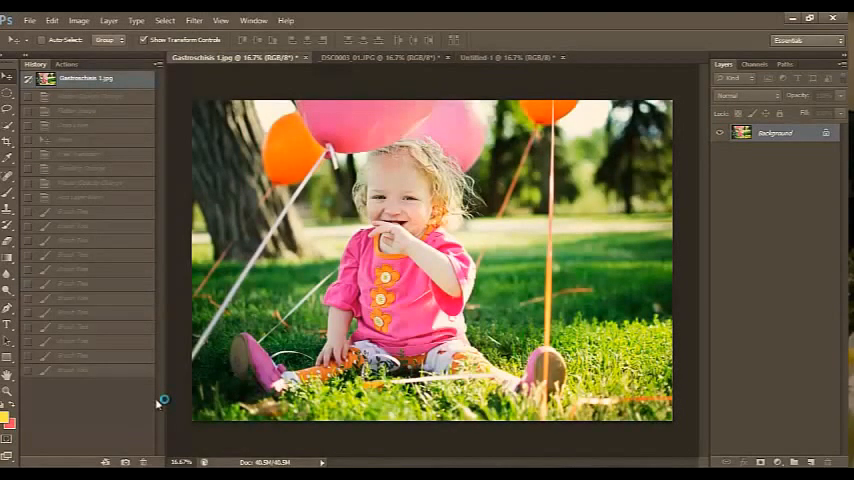
- Bring the light leak into the toddler photo, accepting the colour profile conversion
left_click(30, 20)
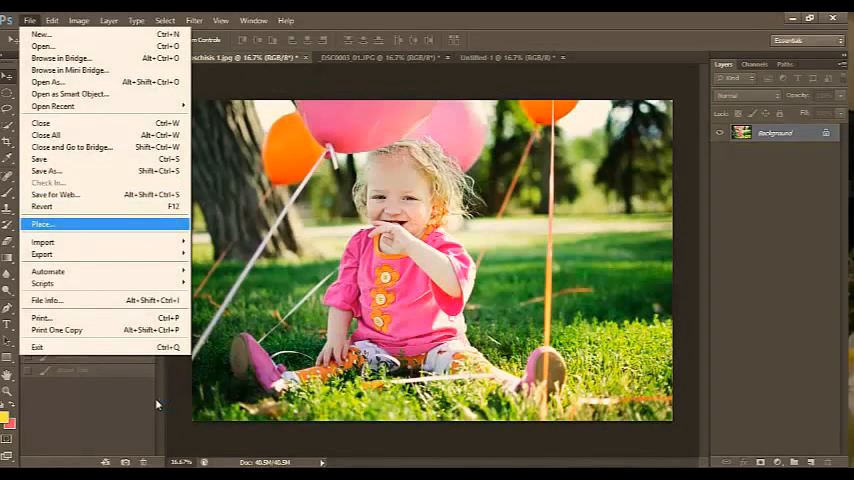
mouse_move(42, 242)
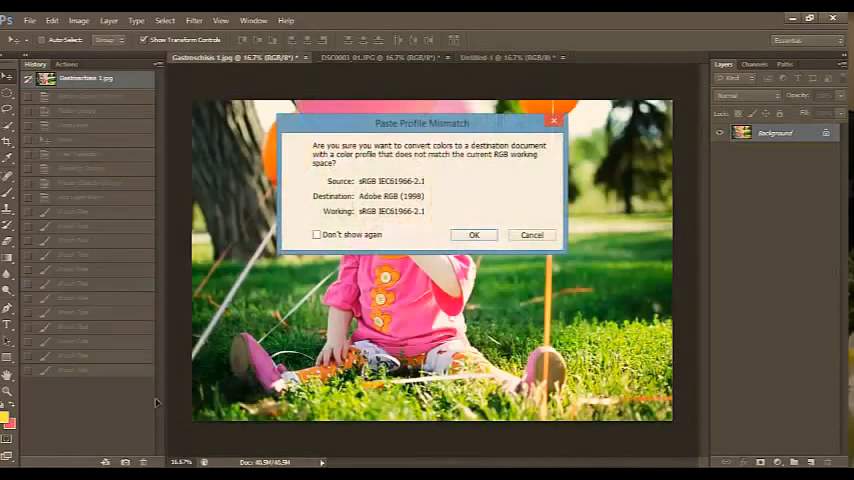
left_click(474, 235)
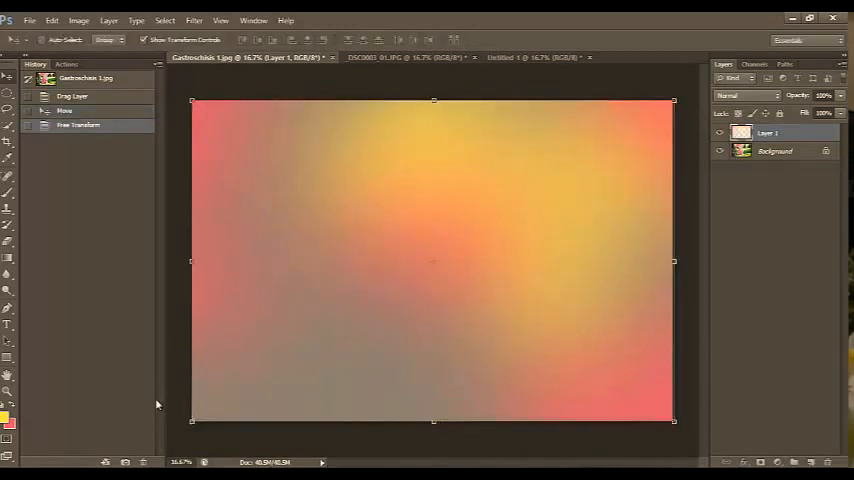
- Commit the resized light leak layer so it covers the toddler photo
left_click(748, 95)
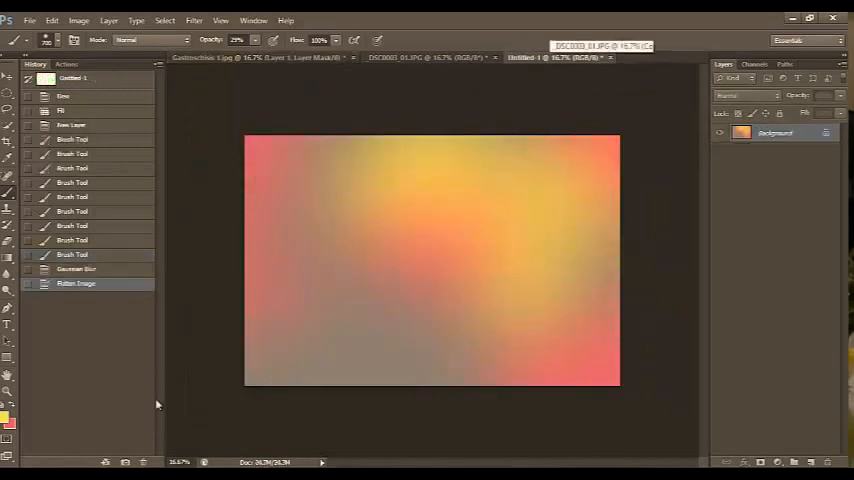
mouse_move(155, 400)
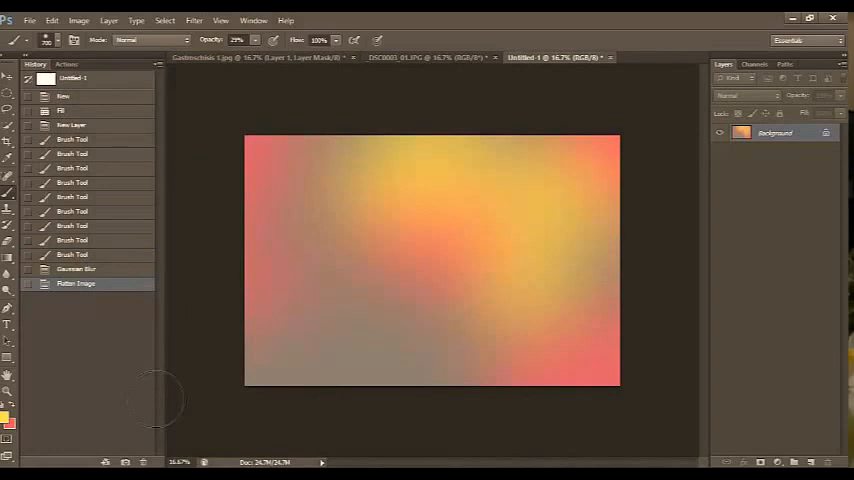
mouse_move(156, 398)
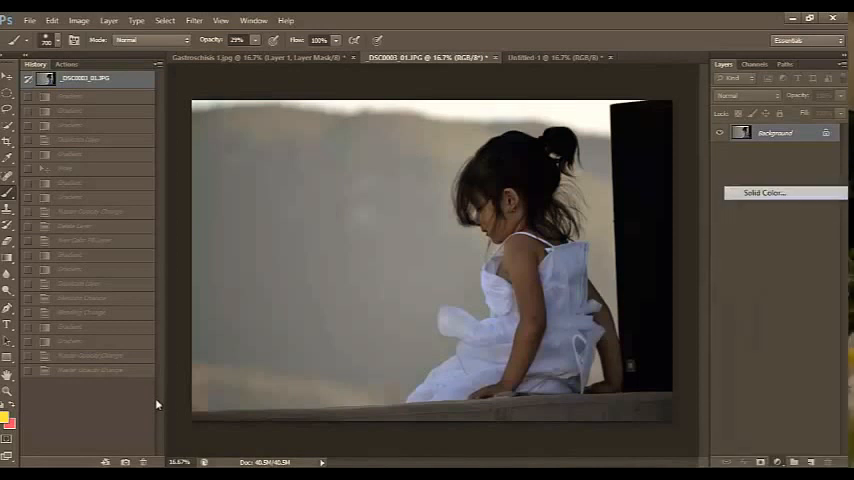
- Add an orange Solid Color fill layer above the girl photo's background
left_click(763, 193)
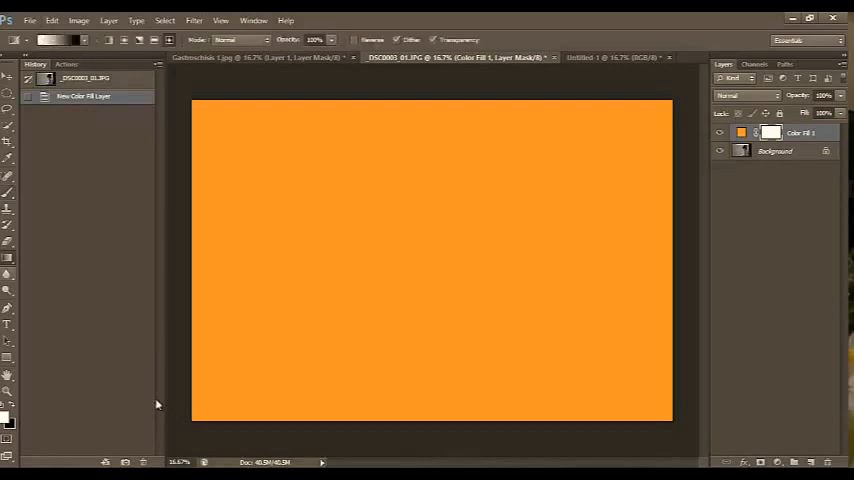
- Mask the orange fill into a top-left glow and set its blend mode to Hard Light
left_click_drag(280, 185, 420, 270)
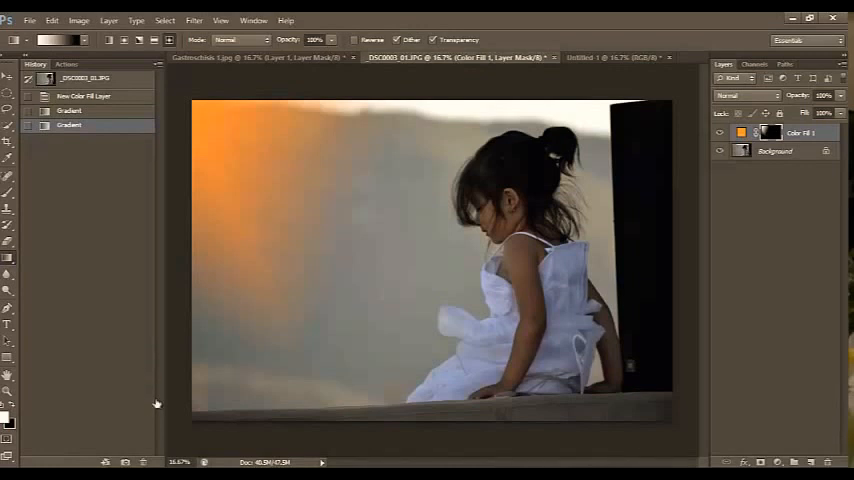
left_click(745, 95)
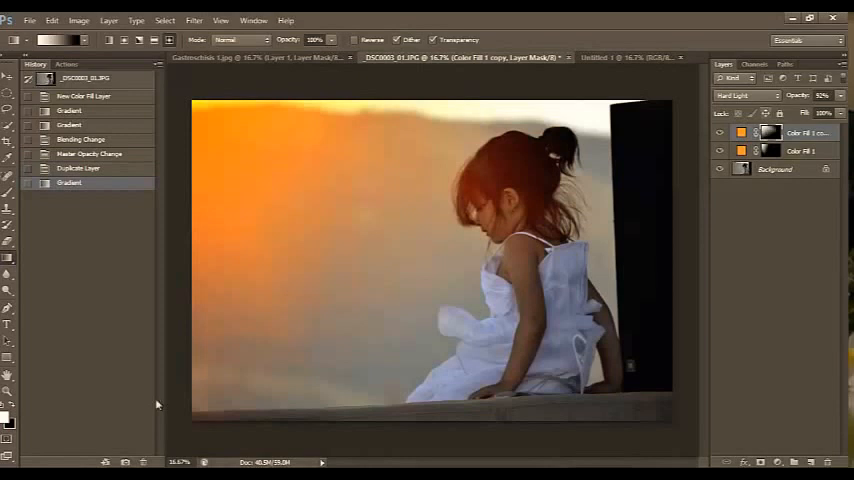
- Open the blend mode list for the duplicated orange fill layer
left_click(747, 95)
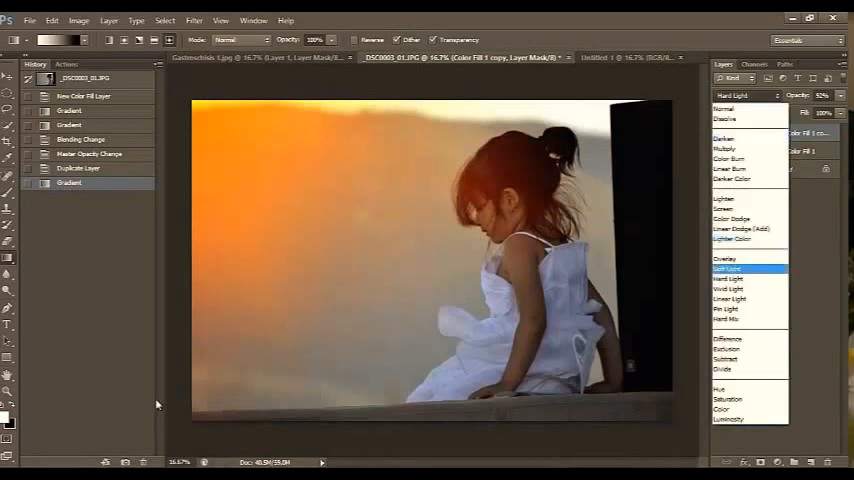